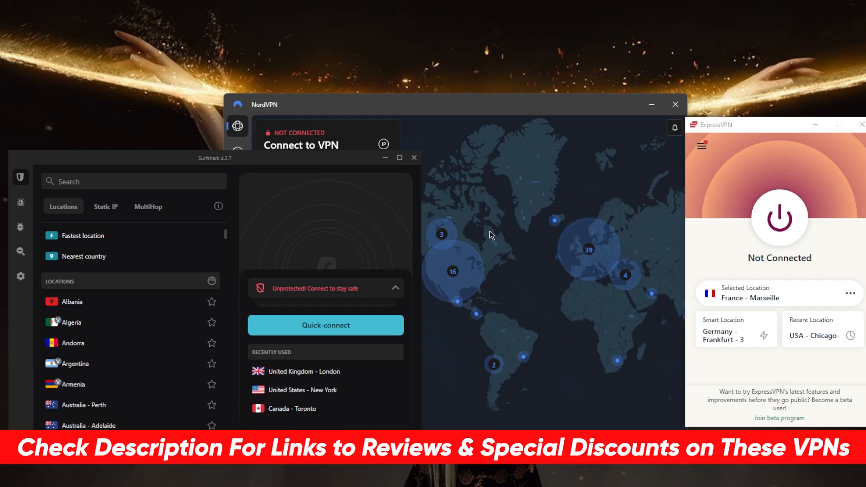
{"action": "mouse_move", "coordinate": [340, 194]}
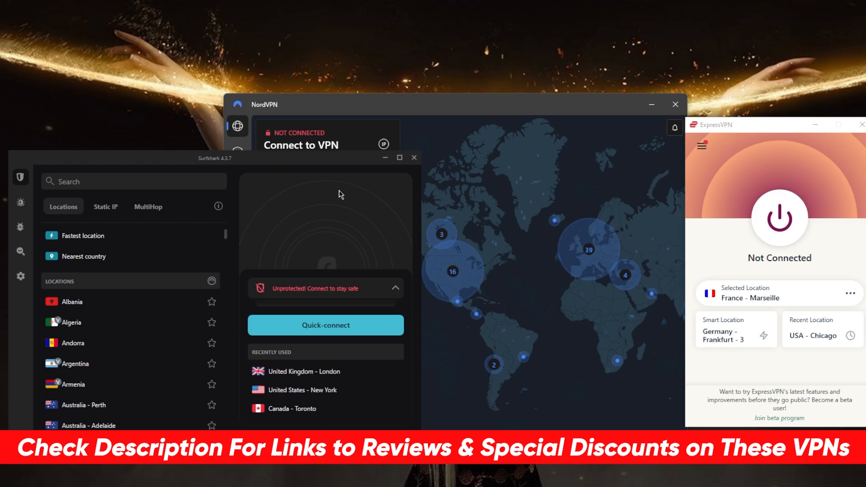
{"action": "mouse_move", "coordinate": [529, 279]}
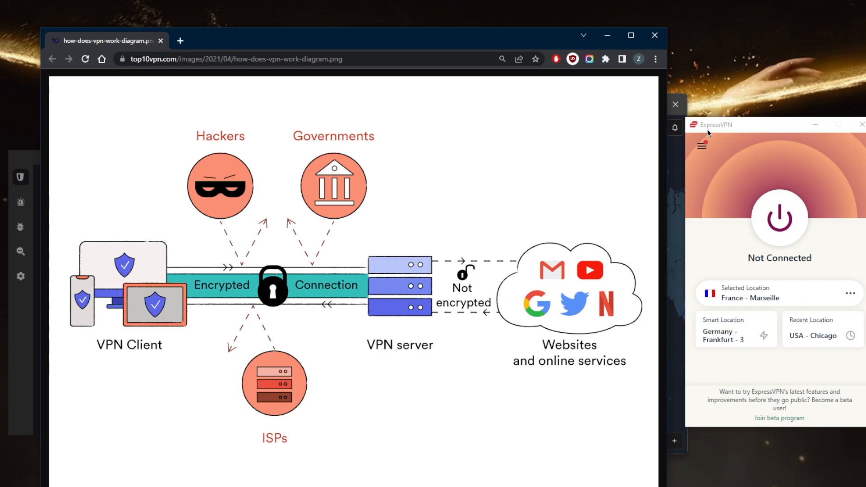
{"action": "mouse_move", "coordinate": [417, 231]}
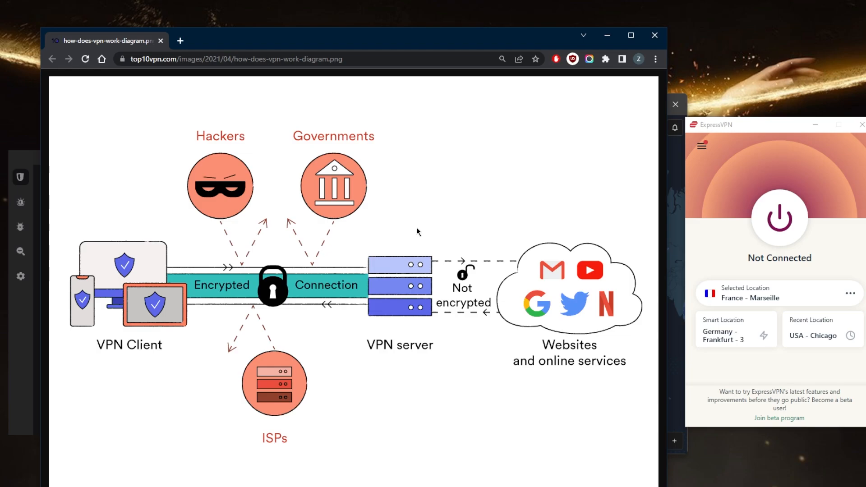
{"action": "mouse_move", "coordinate": [401, 336]}
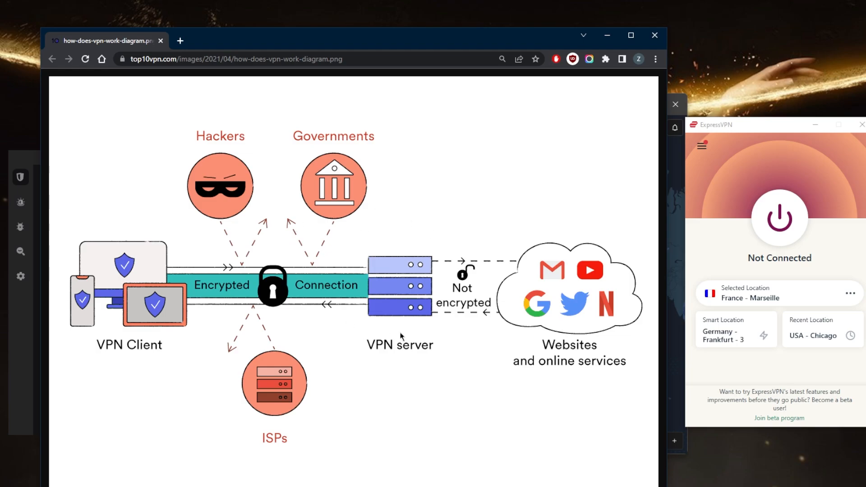
{"action": "mouse_move", "coordinate": [297, 311]}
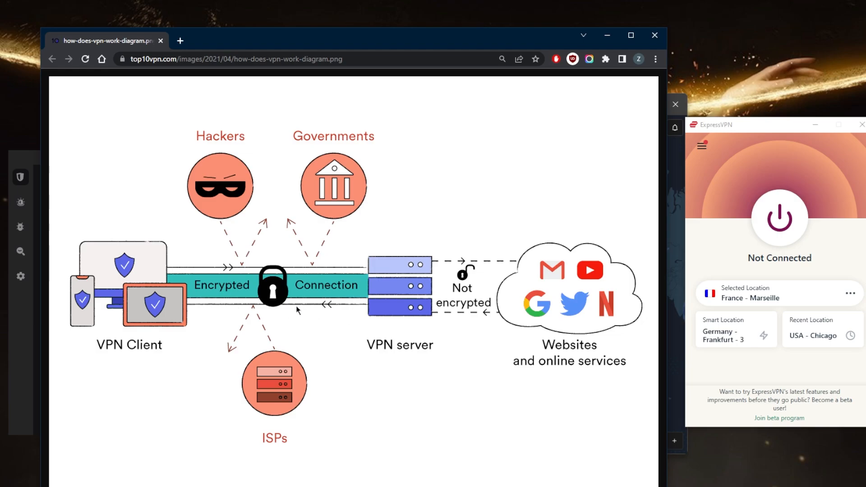
{"action": "mouse_move", "coordinate": [298, 323]}
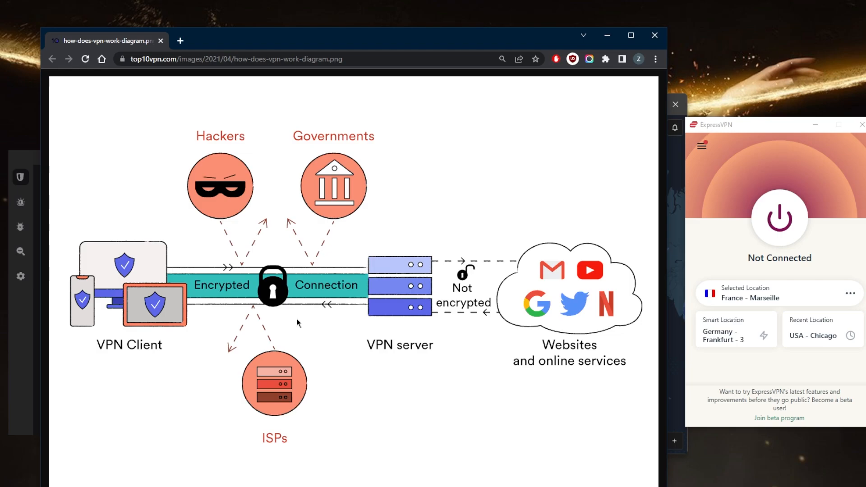
{"action": "mouse_move", "coordinate": [282, 327]}
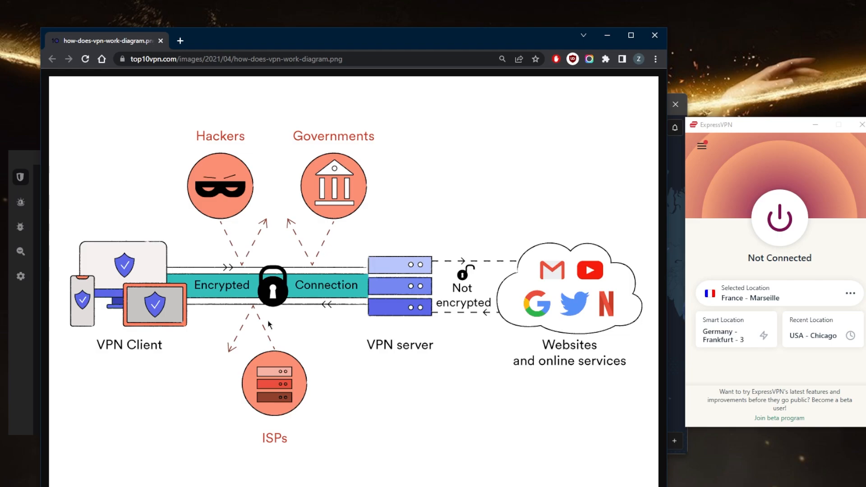
{"action": "mouse_move", "coordinate": [224, 337]}
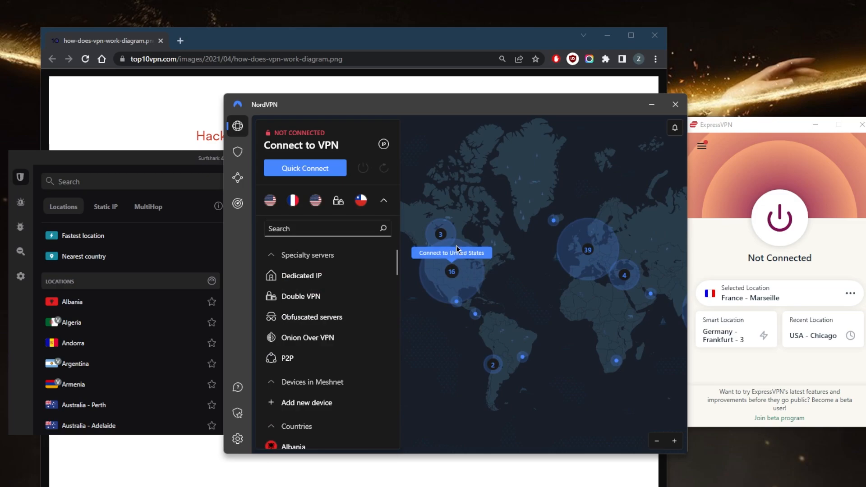
{"action": "mouse_move", "coordinate": [567, 298]}
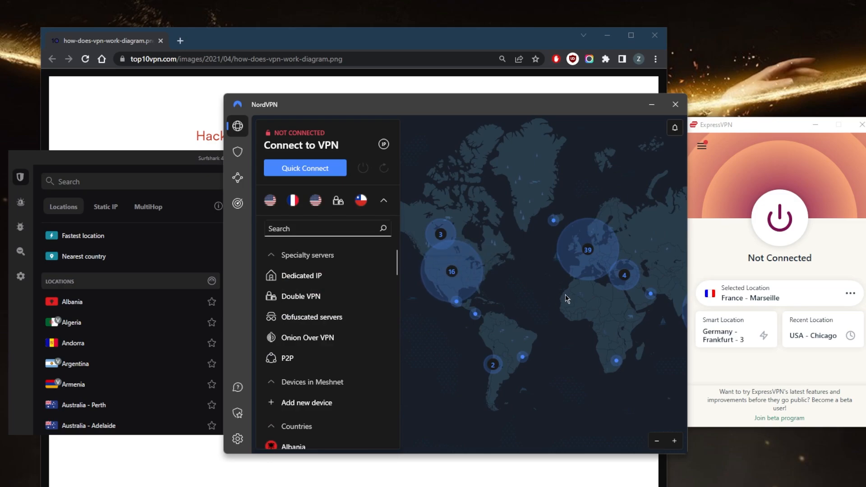
{"action": "mouse_move", "coordinate": [168, 258]}
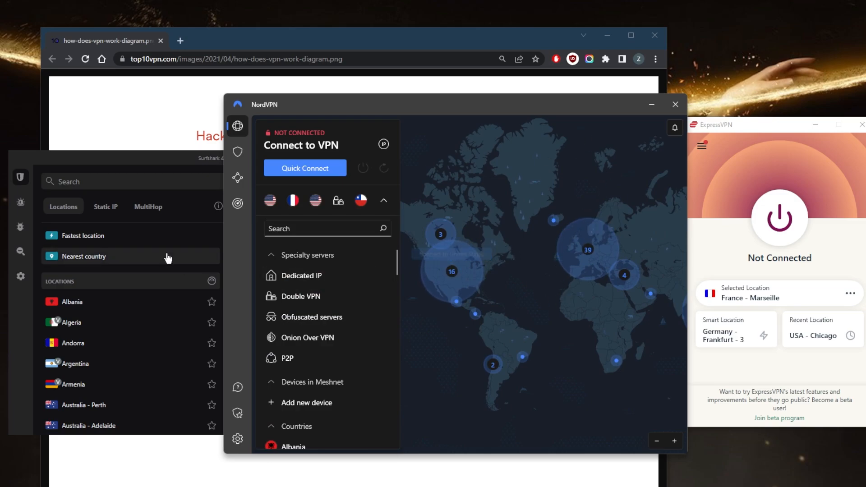
{"action": "mouse_move", "coordinate": [164, 259]}
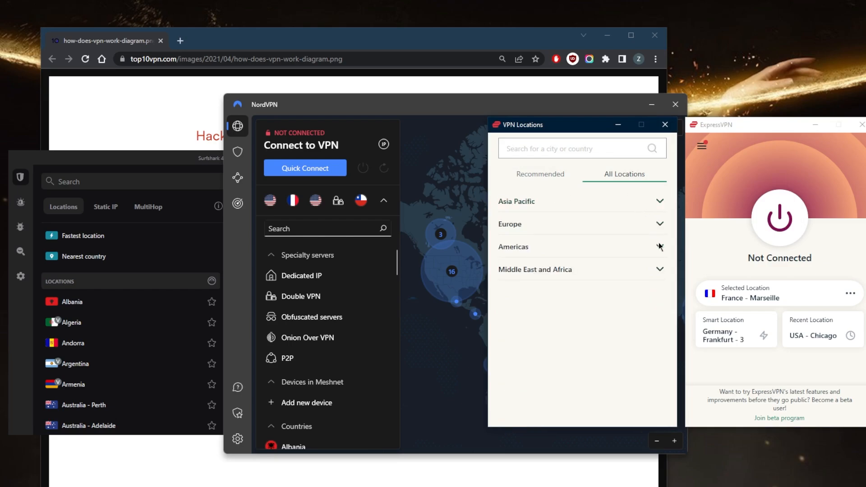
Step: Choose USA – Chicago under the Americas locations and begin connecting to it
{"action": "left_click", "coordinate": [512, 246]}
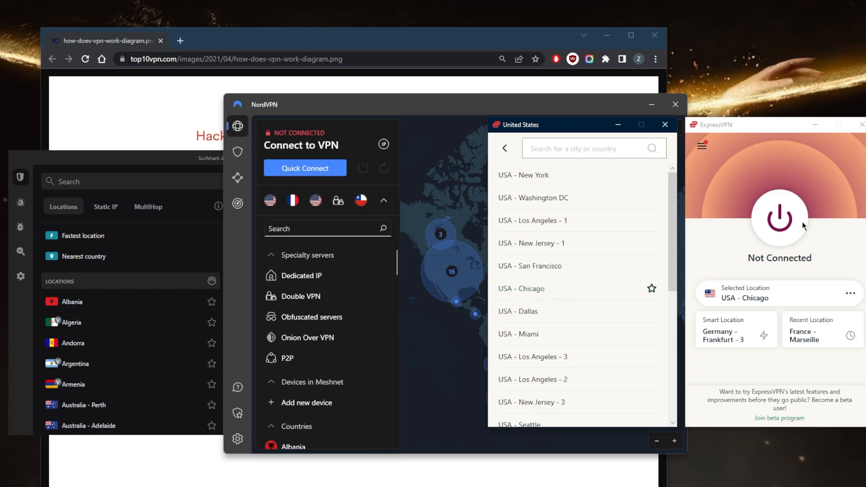
{"action": "left_click", "coordinate": [778, 216]}
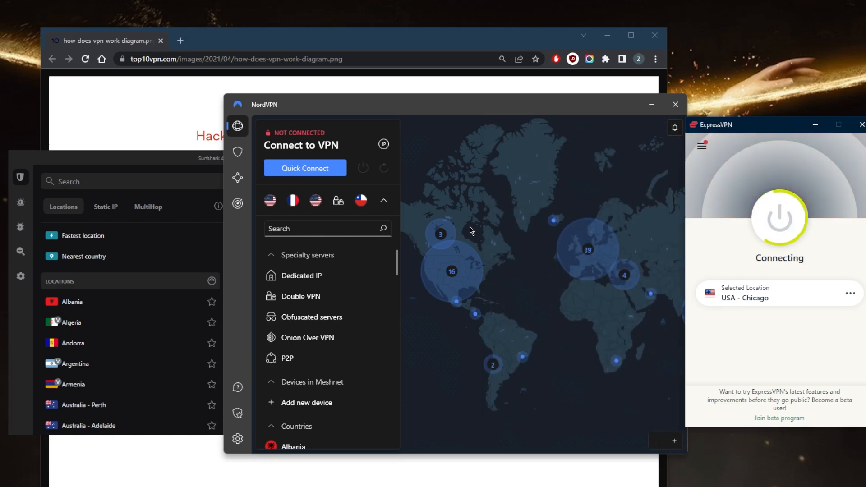
{"action": "mouse_move", "coordinate": [329, 72]}
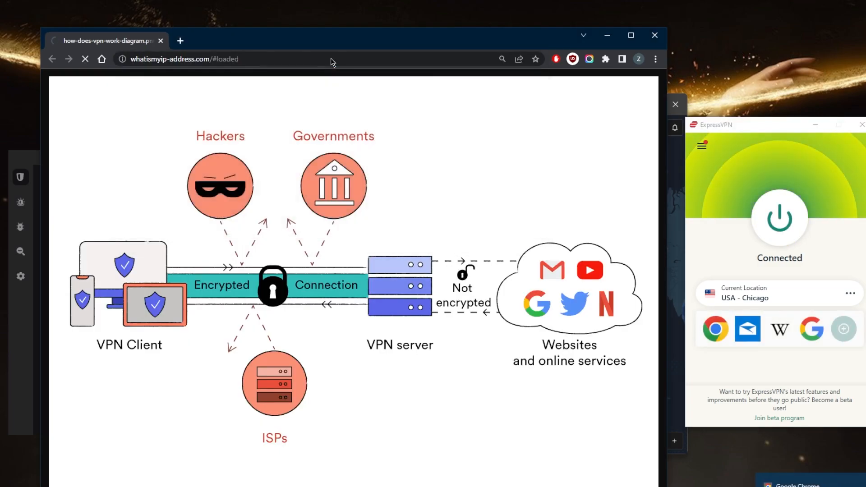
{"action": "mouse_move", "coordinate": [355, 181]}
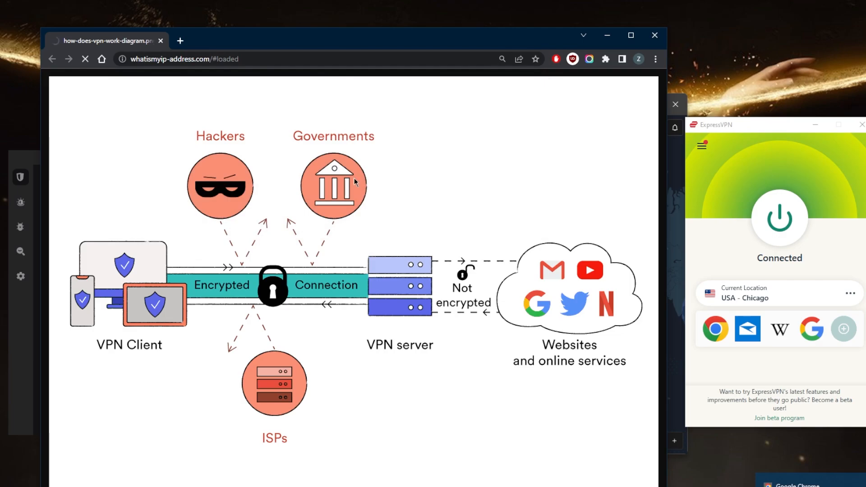